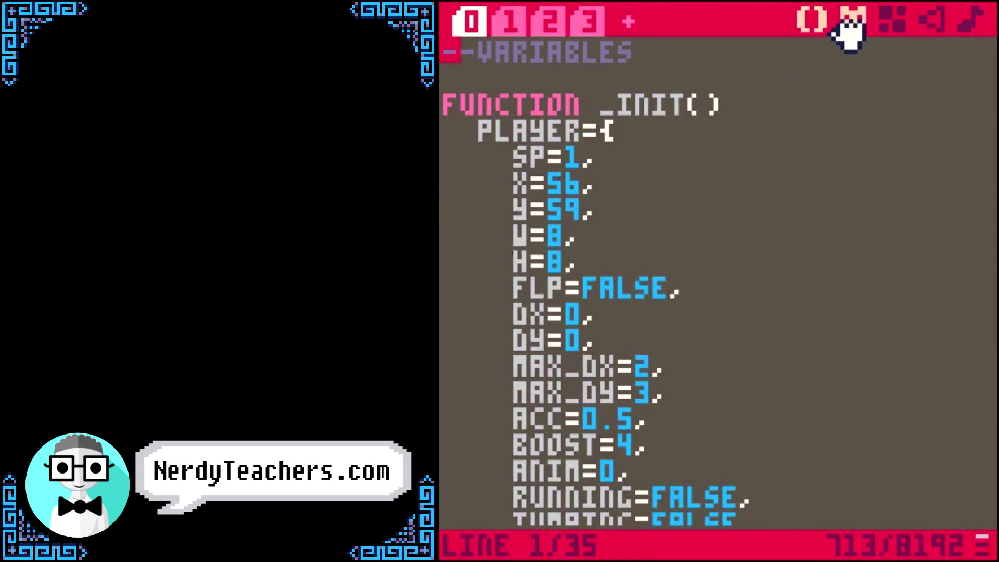
Step: Inspect sand tile 070 and its grass-edge variants 071, 086 and 087 in the sprite sheet
{"action": "left_click", "coordinate": [851, 20]}
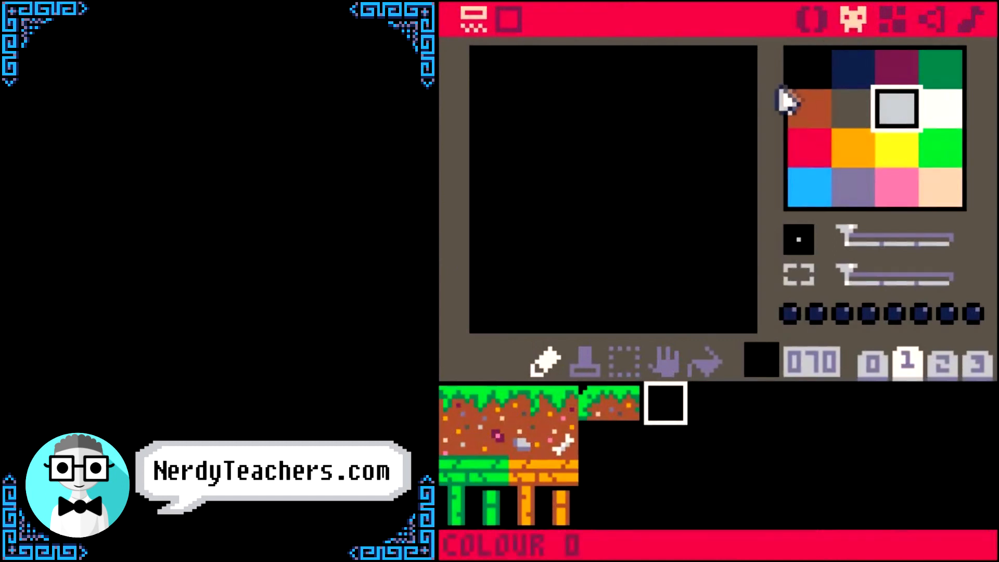
{"action": "mouse_move", "coordinate": [452, 404]}
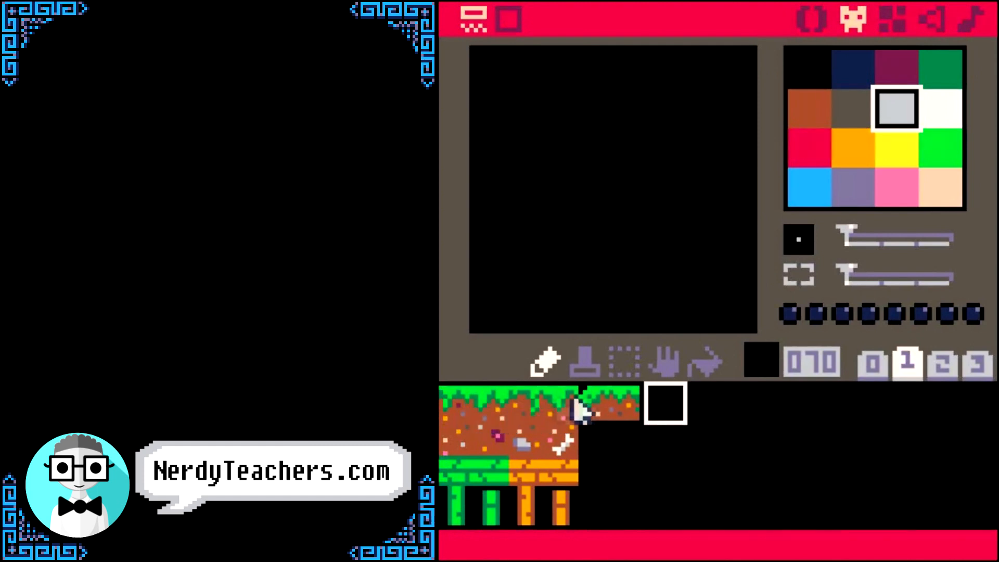
{"action": "left_click", "coordinate": [852, 147]}
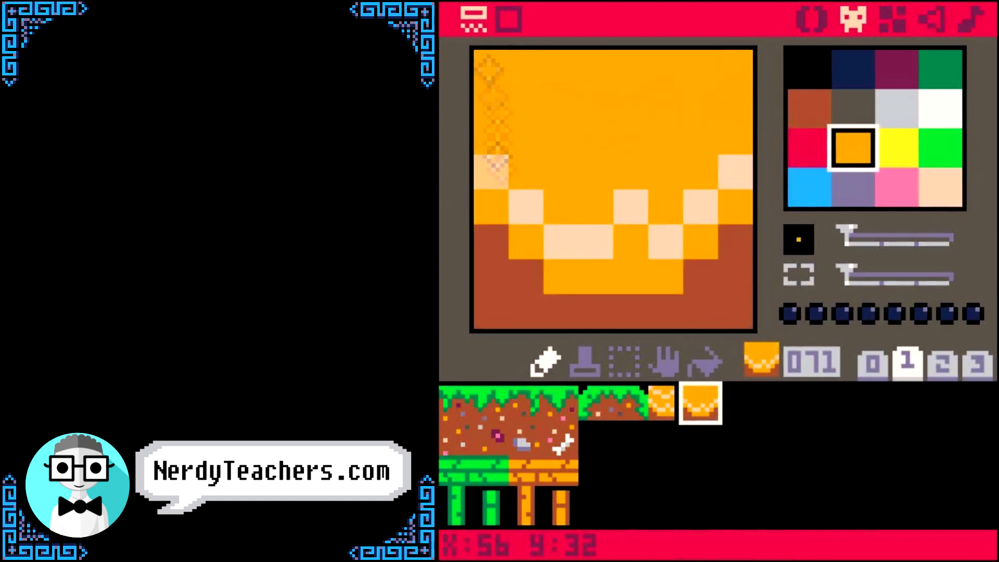
{"action": "left_click", "coordinate": [941, 187]}
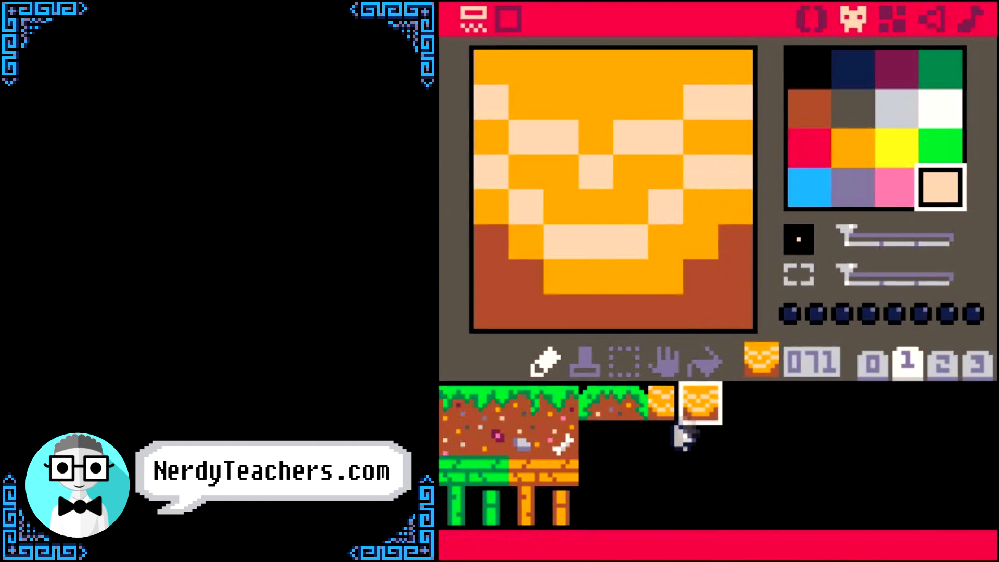
{"action": "left_click", "coordinate": [940, 72]}
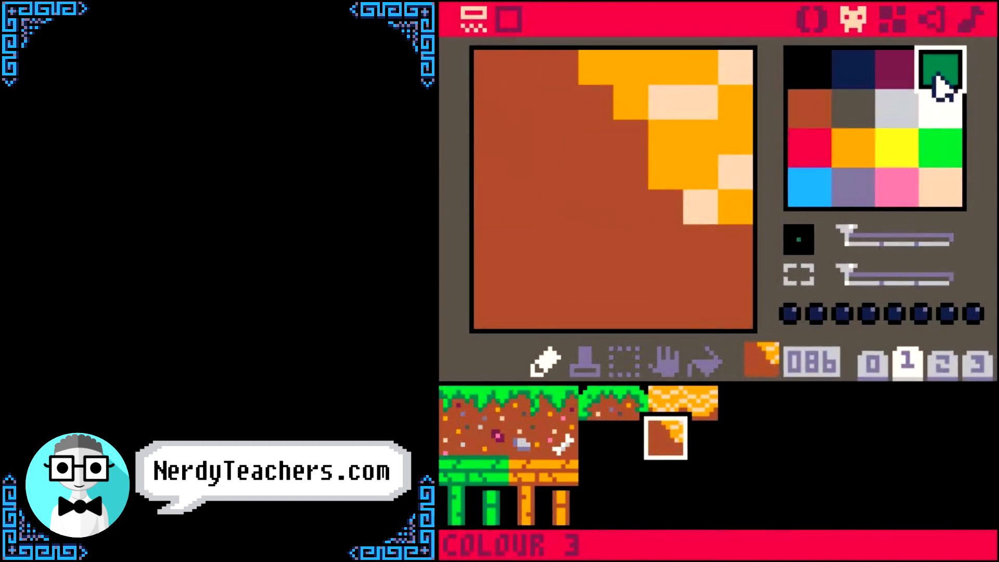
{"action": "left_click", "coordinate": [853, 187]}
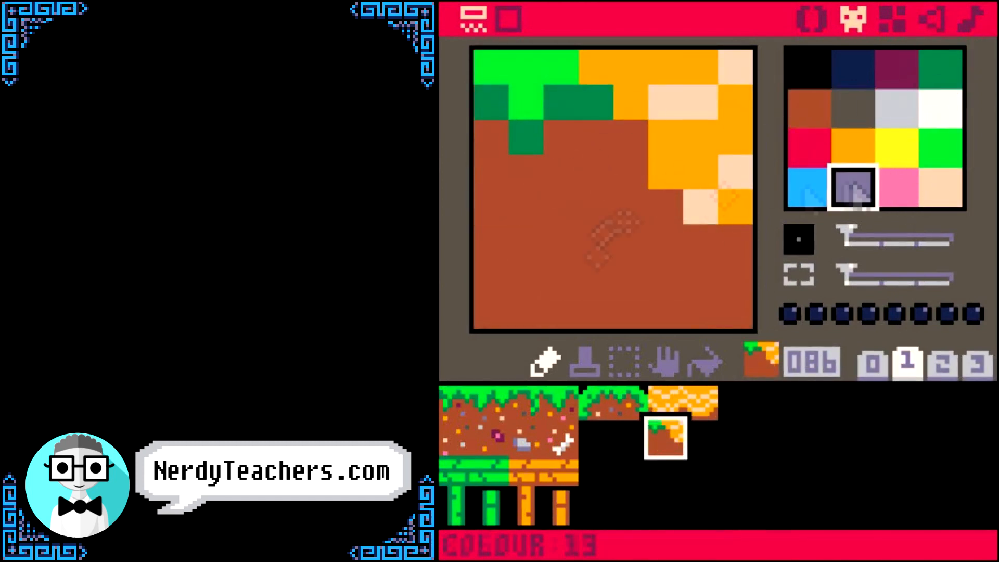
{"action": "left_click", "coordinate": [896, 186]}
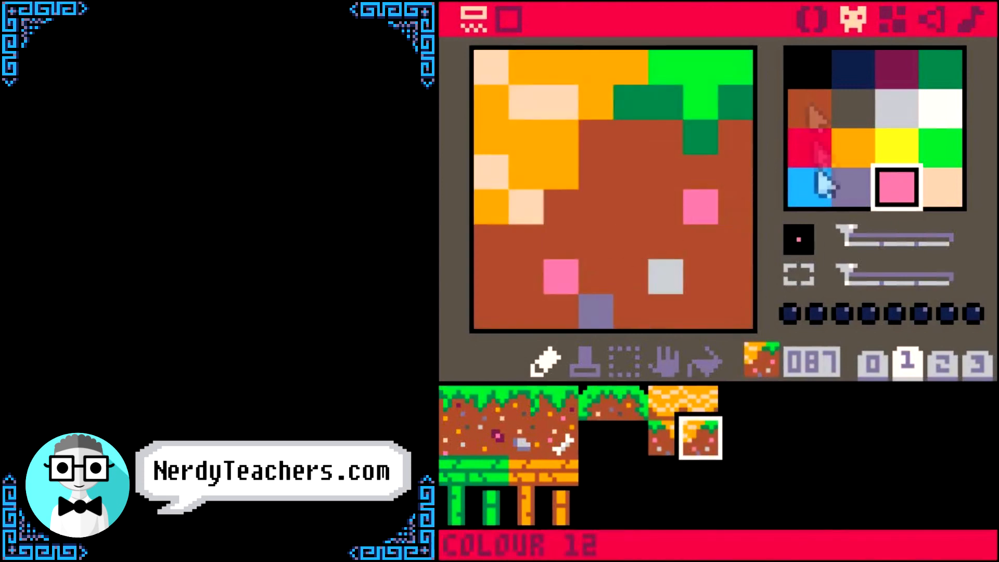
{"action": "left_click", "coordinate": [666, 405]}
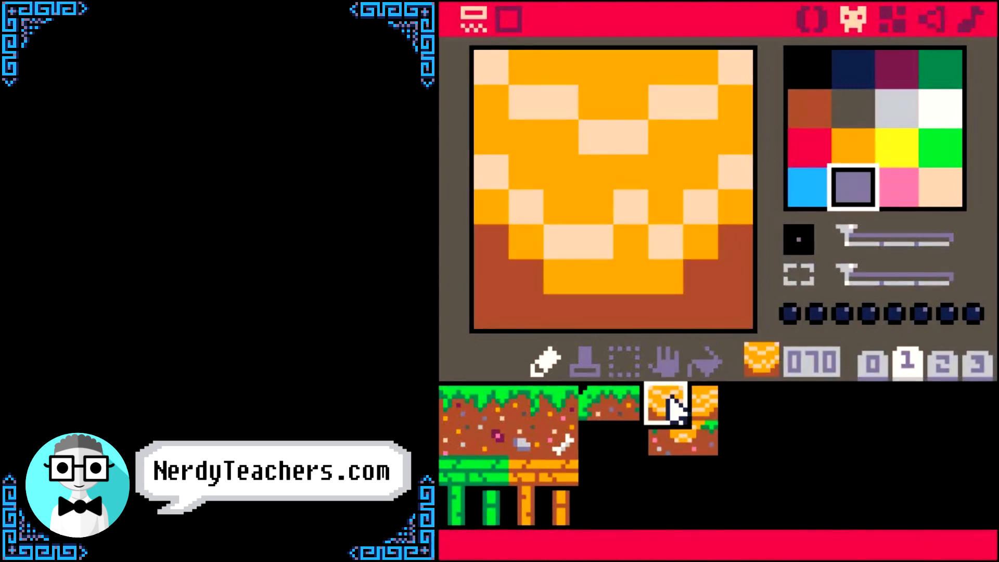
{"action": "mouse_move", "coordinate": [879, 331]}
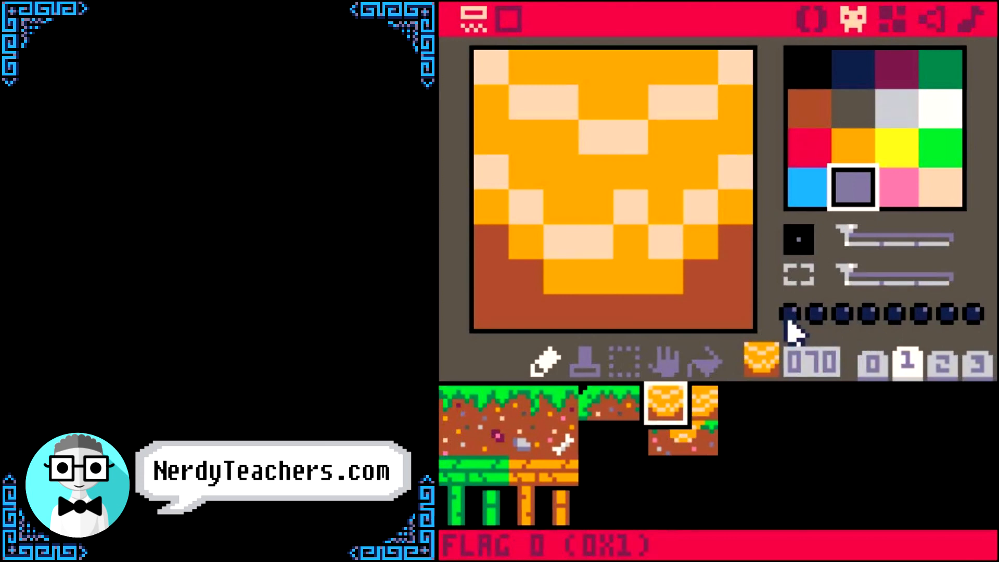
Step: Turn on flags 0, 1 and 2 for sand sprite 070, then check the edge tile's flags
{"action": "left_click", "coordinate": [792, 314]}
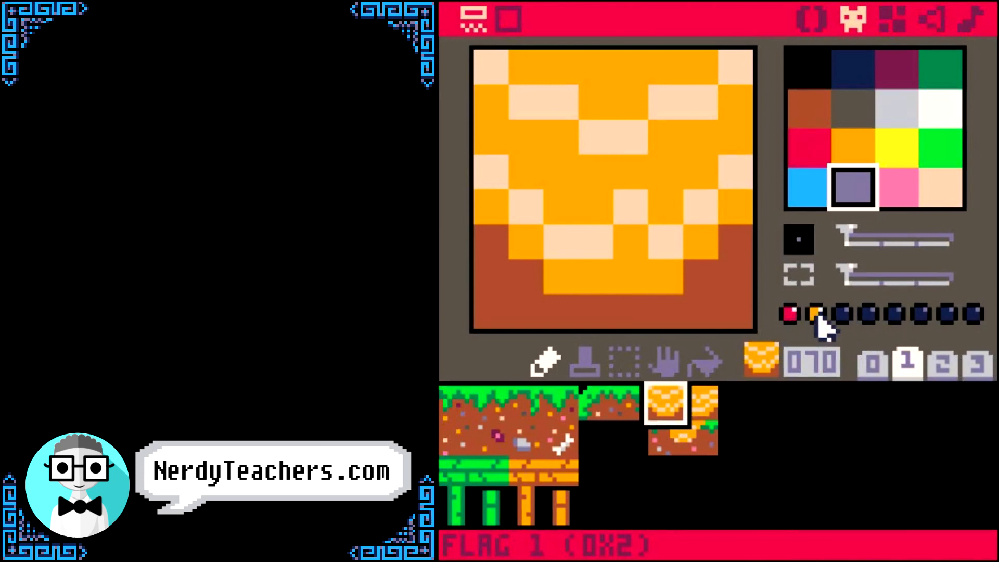
{"action": "left_click", "coordinate": [840, 313]}
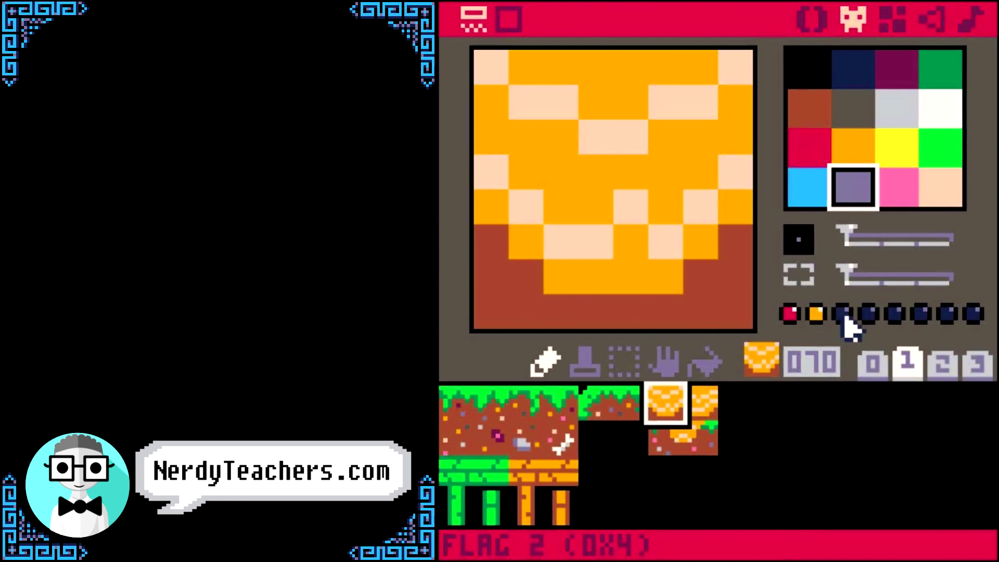
{"action": "left_click", "coordinate": [895, 107]}
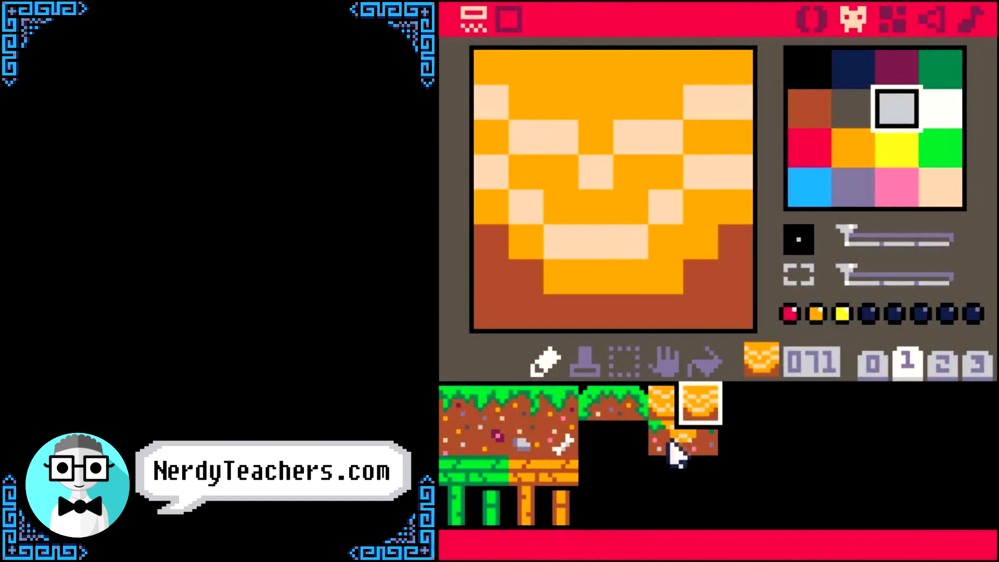
{"action": "left_click", "coordinate": [681, 423]}
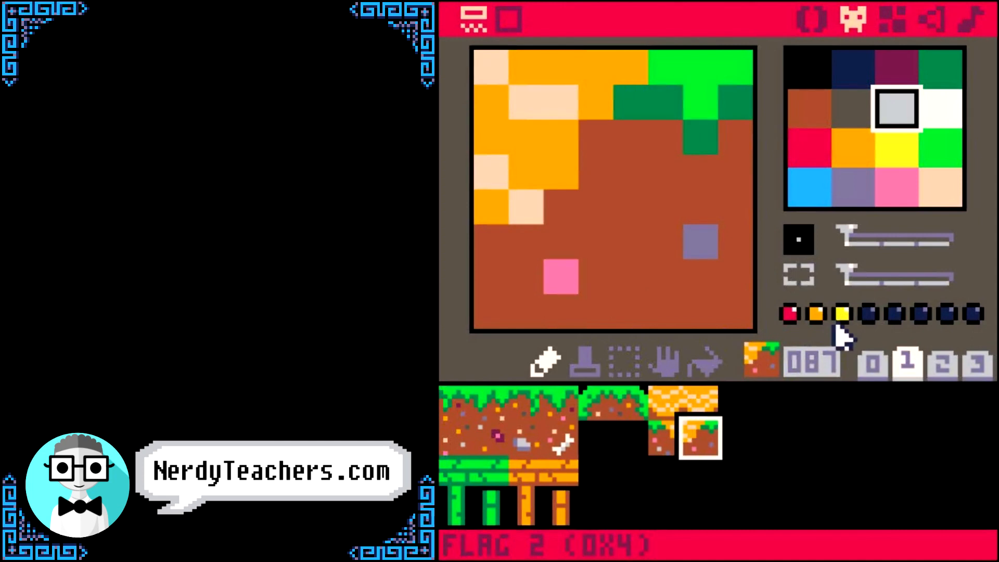
{"action": "mouse_move", "coordinate": [704, 449]}
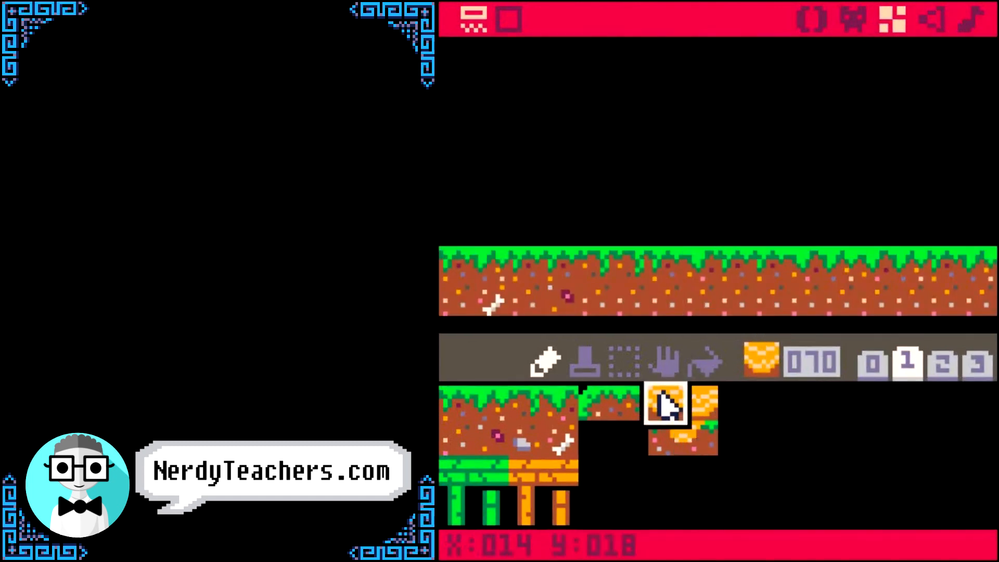
Step: Pick sand sprite 070 as the tile to paint into the map
{"action": "left_click", "coordinate": [667, 274]}
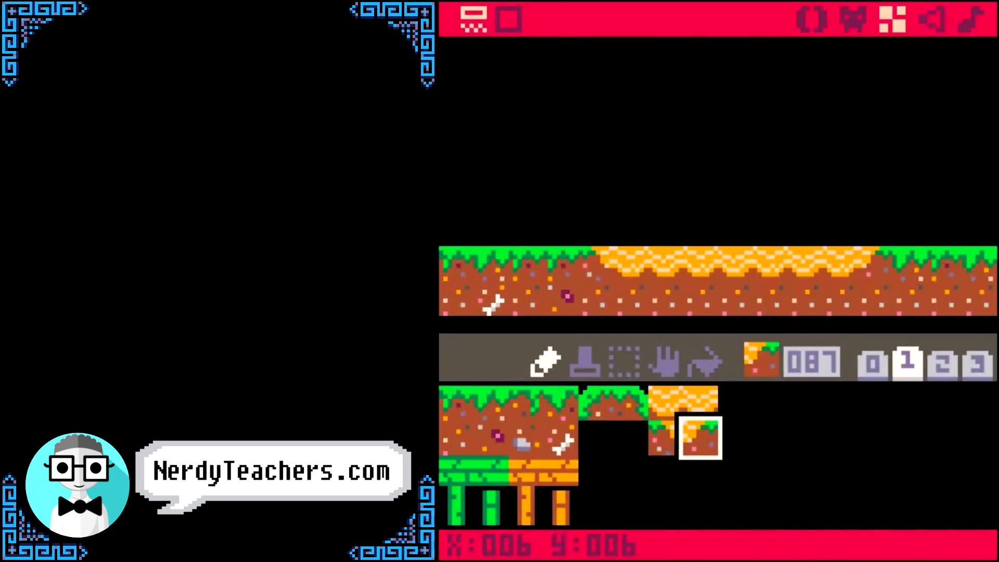
Step: In the player code tab, begin an IF COLLIDE_MAP(PLAYER,"DOWN") ground check
{"action": "left_click", "coordinate": [473, 19]}
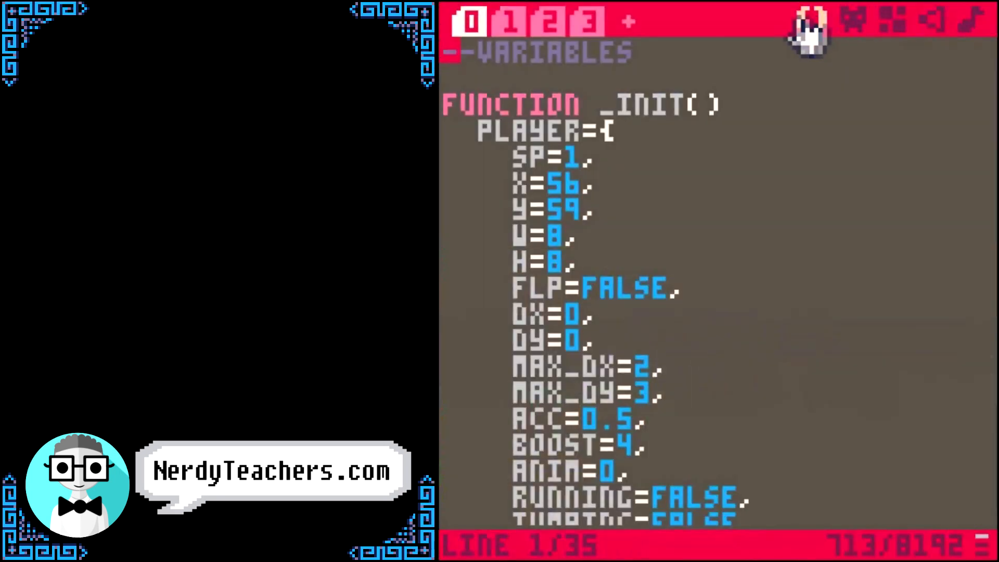
{"action": "left_click", "coordinate": [586, 21]}
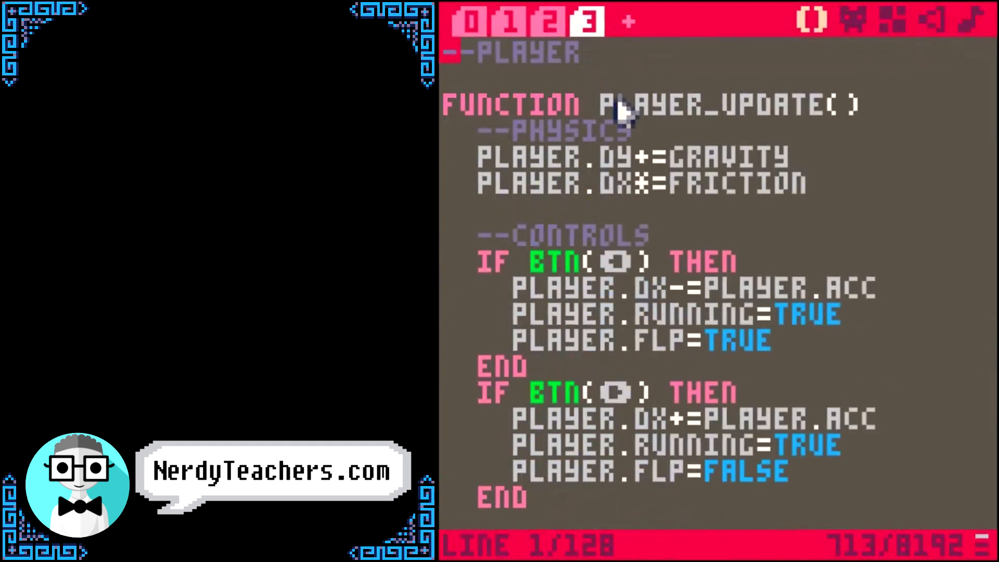
{"action": "mouse_move", "coordinate": [828, 147]}
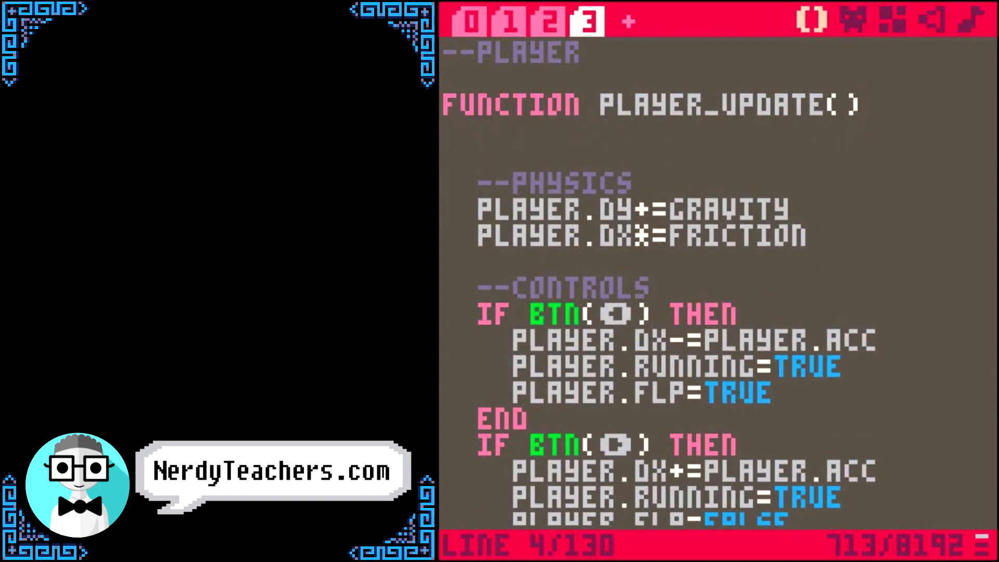
{"action": "type", "text": "IF COLLIDE_MAP("}
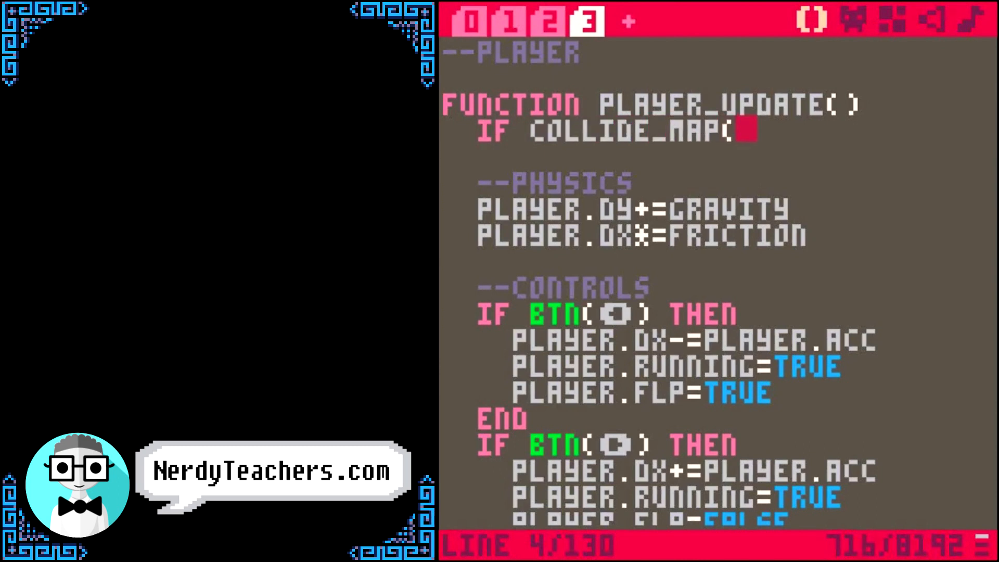
{"action": "type", "text": "PLAYER,\"DOWN\",2"}
{"action": "type", "text": "END"}
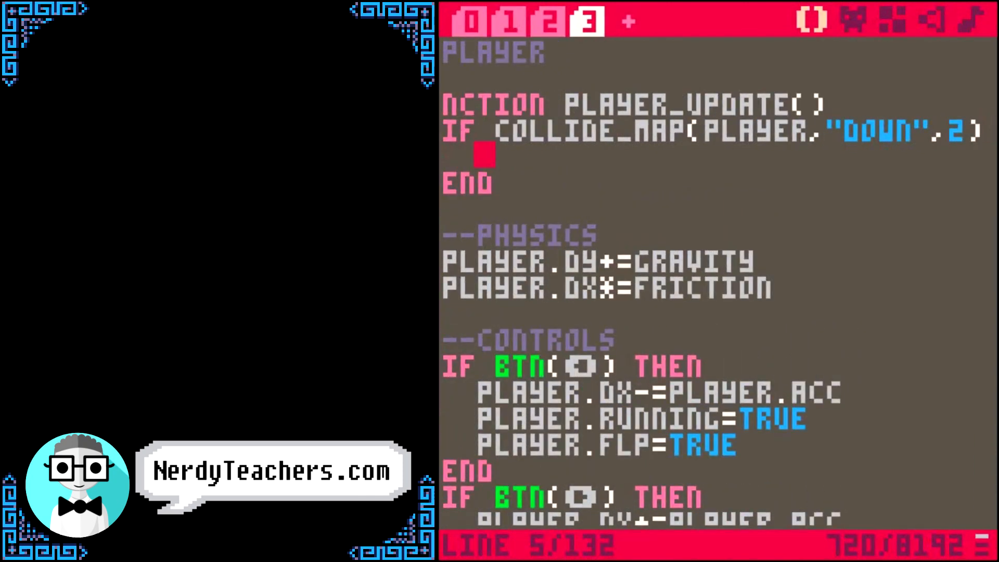
Step: Look up the default friction in the variables tab, then add ELSE FRICTION=0.85
{"action": "left_click", "coordinate": [471, 21]}
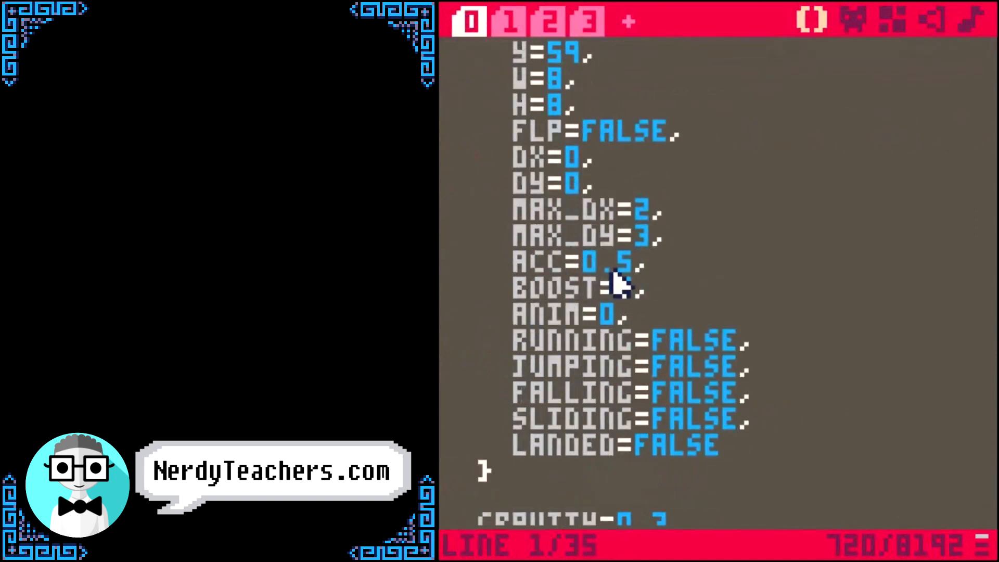
{"action": "scroll", "scroll_direction": "down", "scroll_amount": 3}
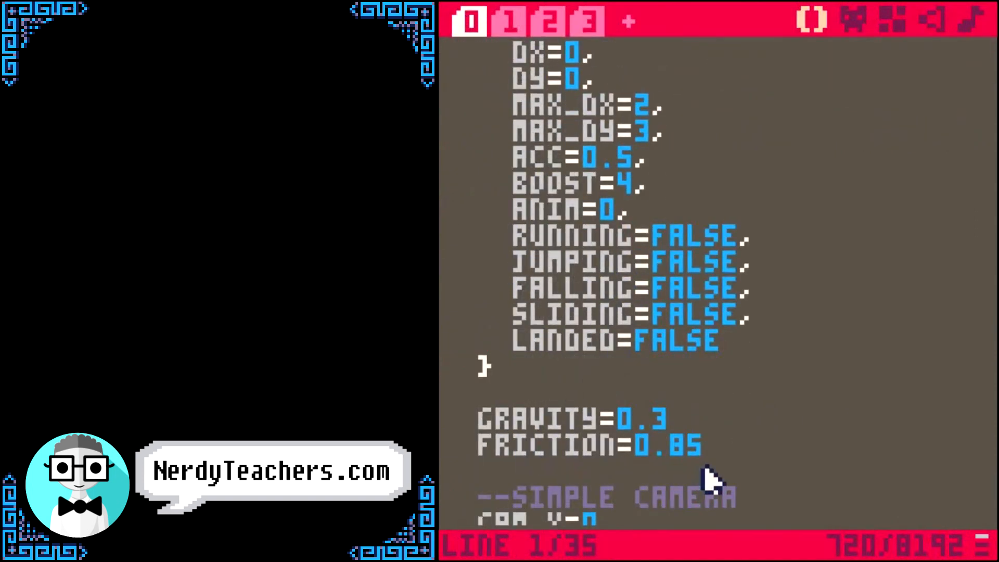
{"action": "left_click", "coordinate": [590, 21]}
{"action": "type", "text": "FRICTION=0.50"}
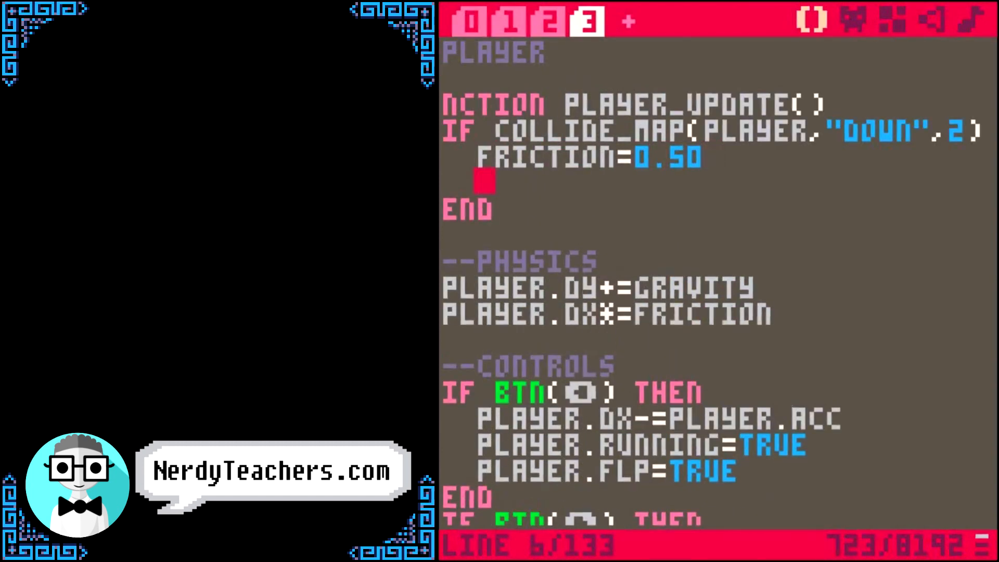
{"action": "type", "text": "ELSE"}
{"action": "type", "text": "FRIC"}
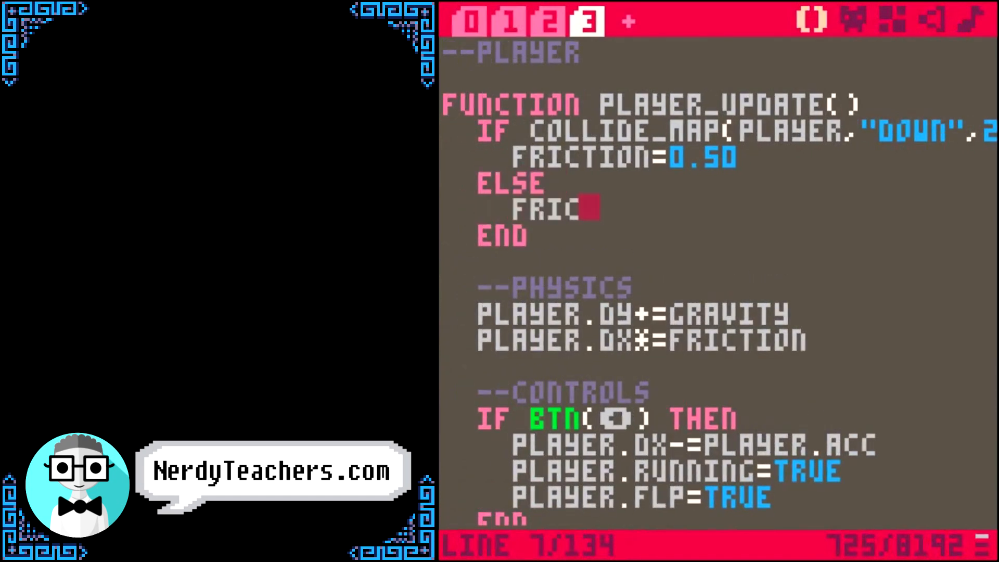
{"action": "type", "text": "TION=0"}
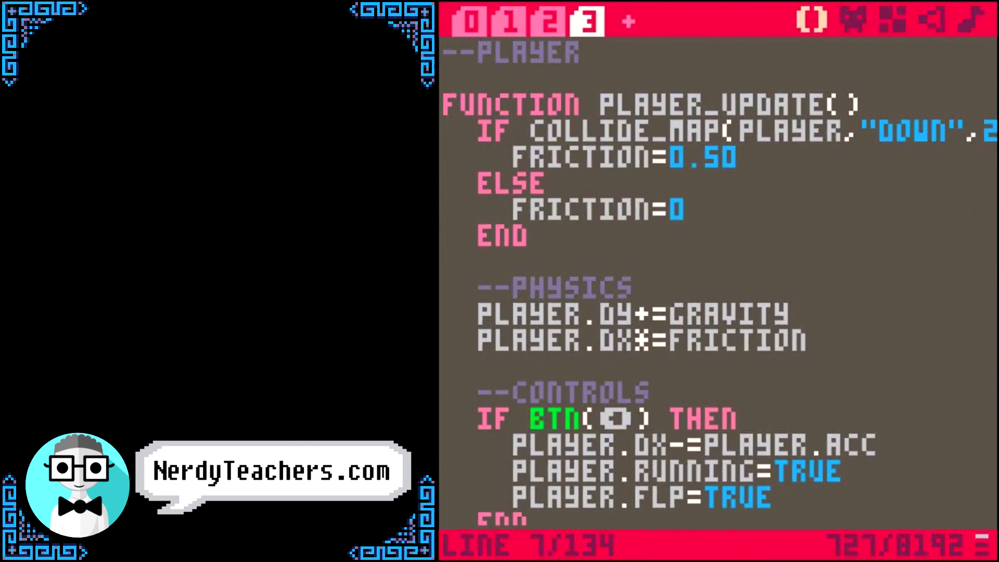
{"action": "type", "text": ".85"}
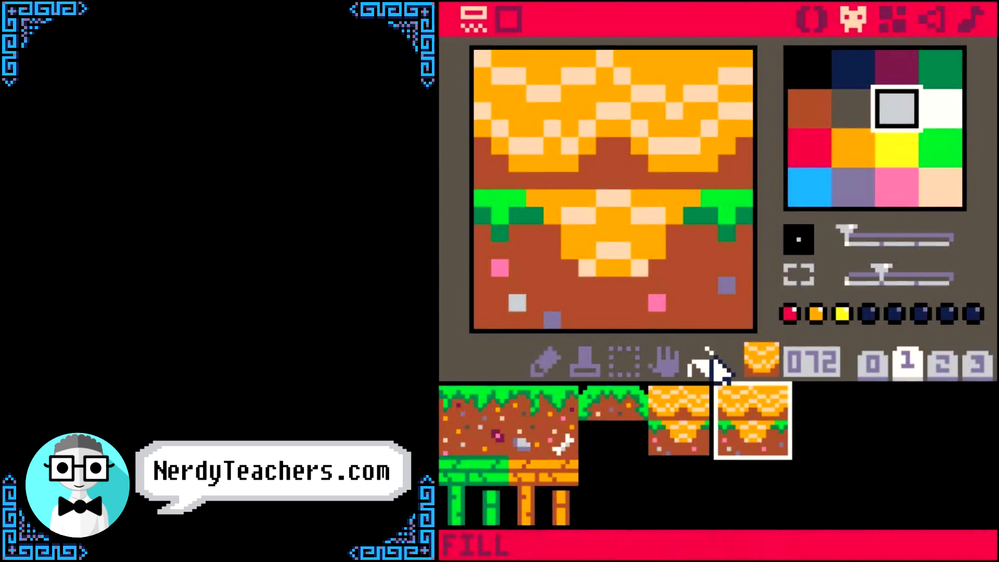
Step: Paint a light blue ice pool with white edging into sprite 072
{"action": "left_click", "coordinate": [808, 185]}
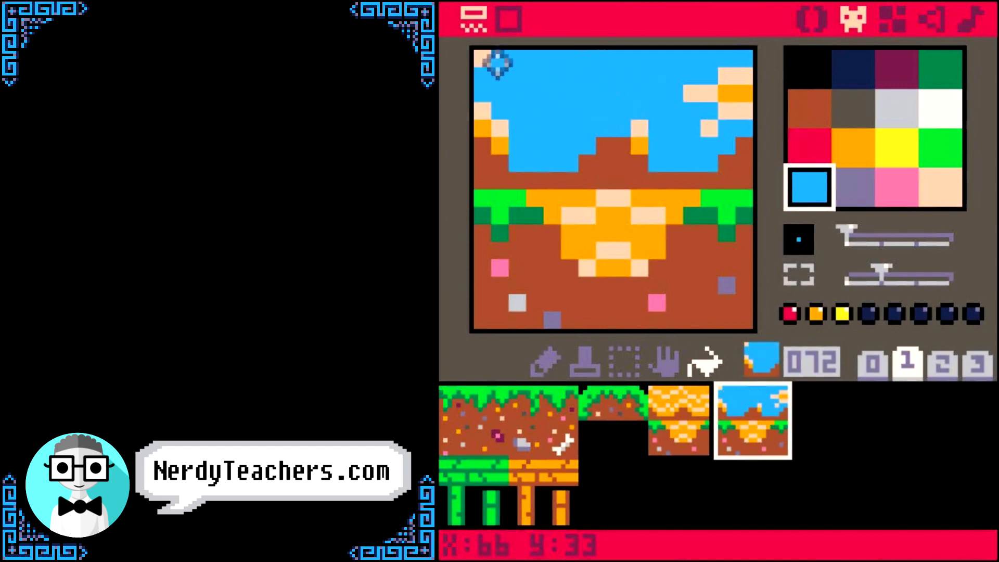
{"action": "mouse_move", "coordinate": [739, 83]}
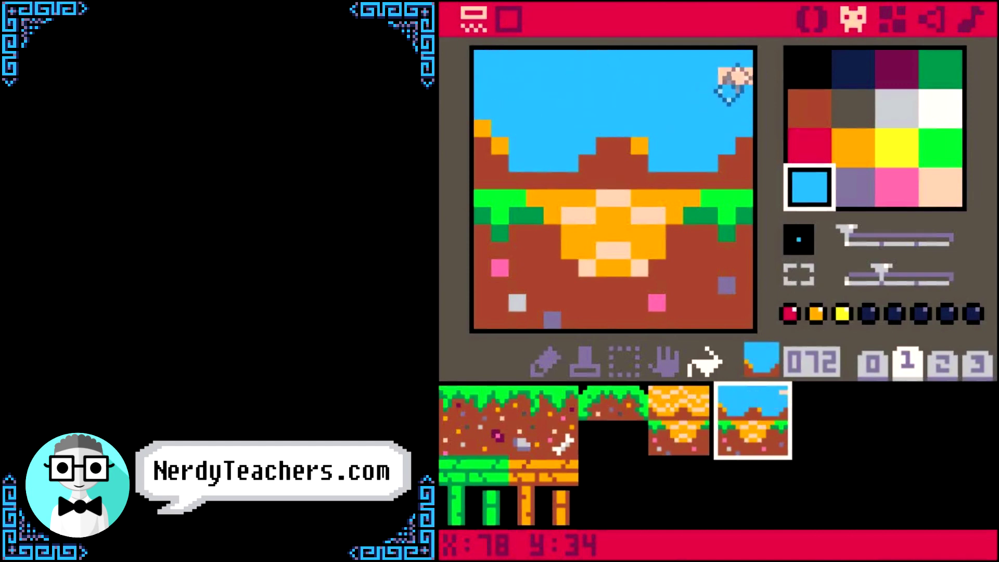
{"action": "left_click", "coordinate": [940, 109]}
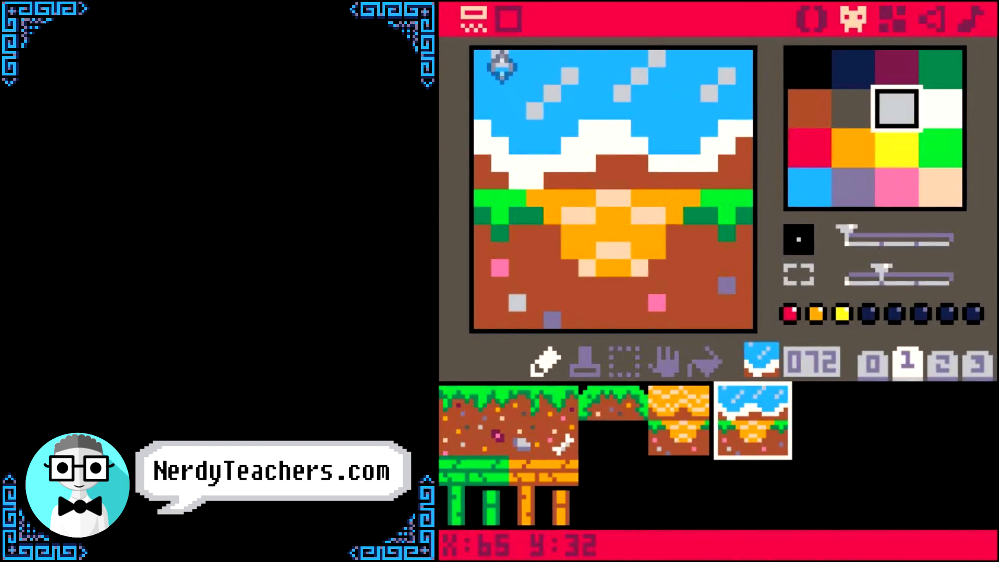
{"action": "left_click", "coordinate": [809, 187]}
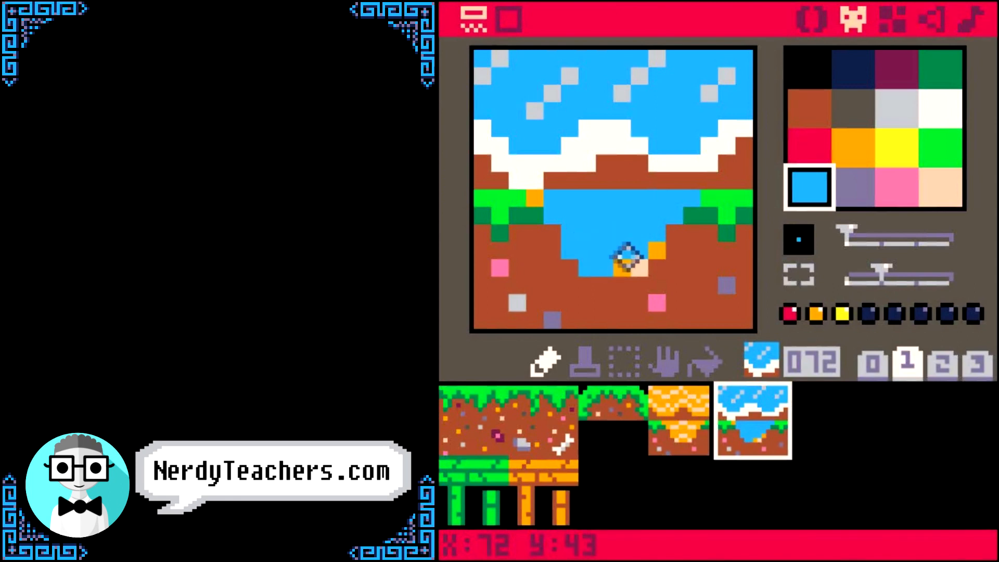
{"action": "left_click", "coordinate": [940, 109]}
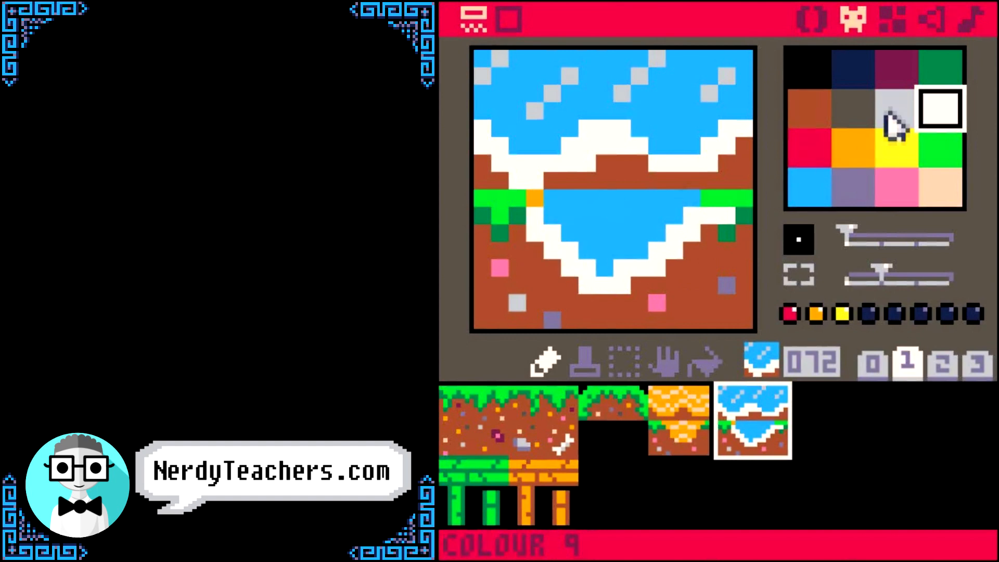
{"action": "left_click", "coordinate": [895, 108]}
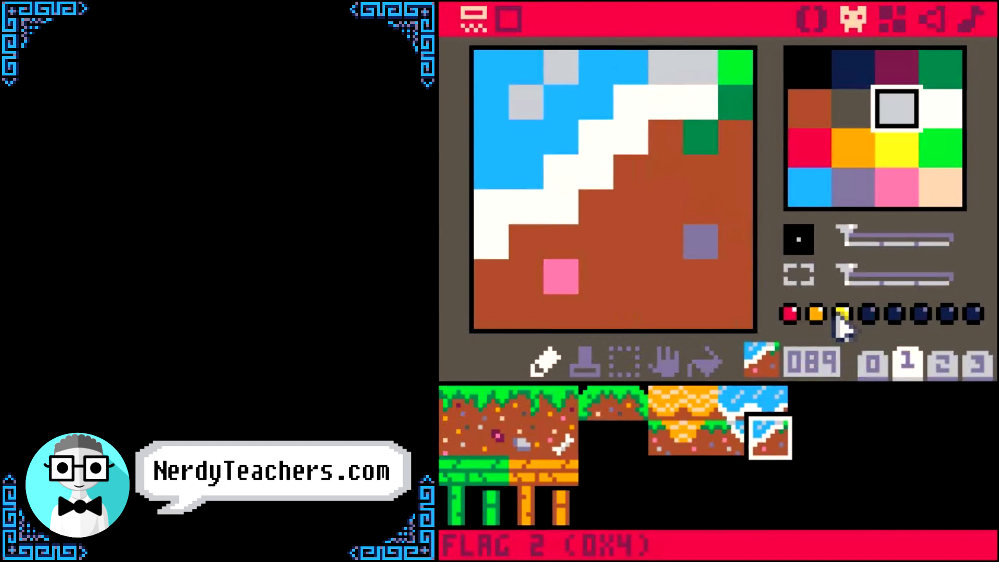
Step: Toggle flag 3 on sprite 089 and switch back to the code editor
{"action": "left_click", "coordinate": [868, 314]}
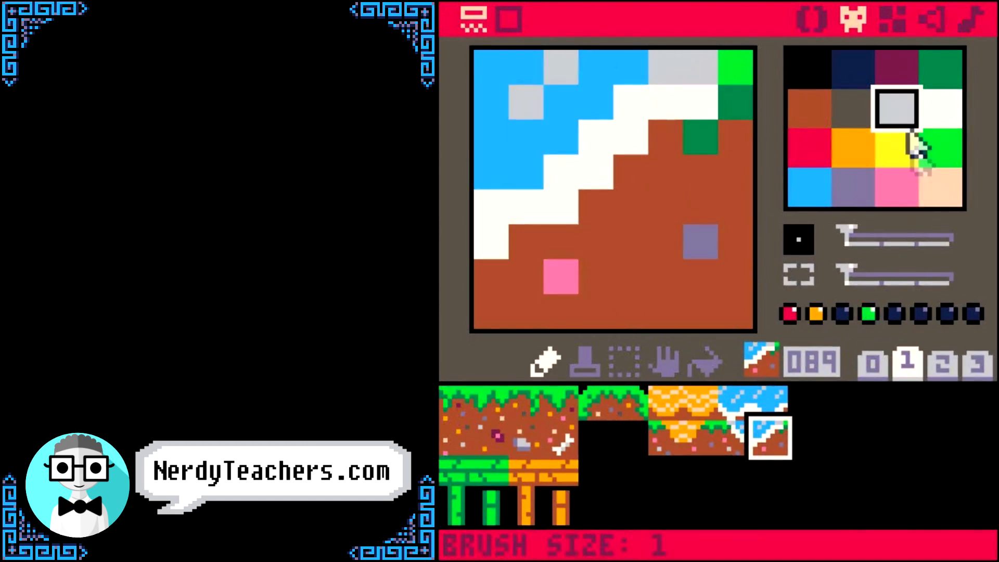
{"action": "left_click", "coordinate": [893, 19]}
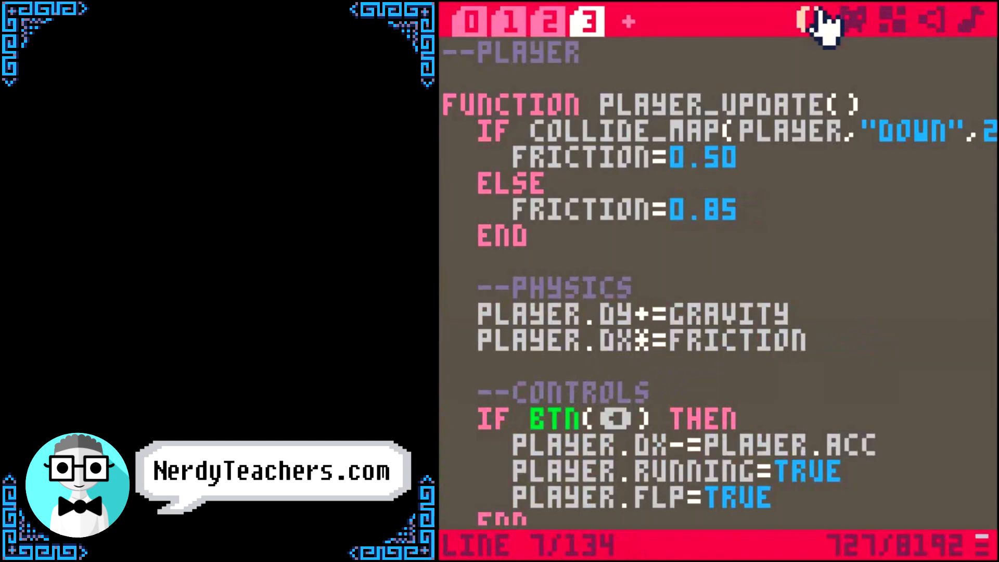
{"action": "mouse_move", "coordinate": [548, 150]}
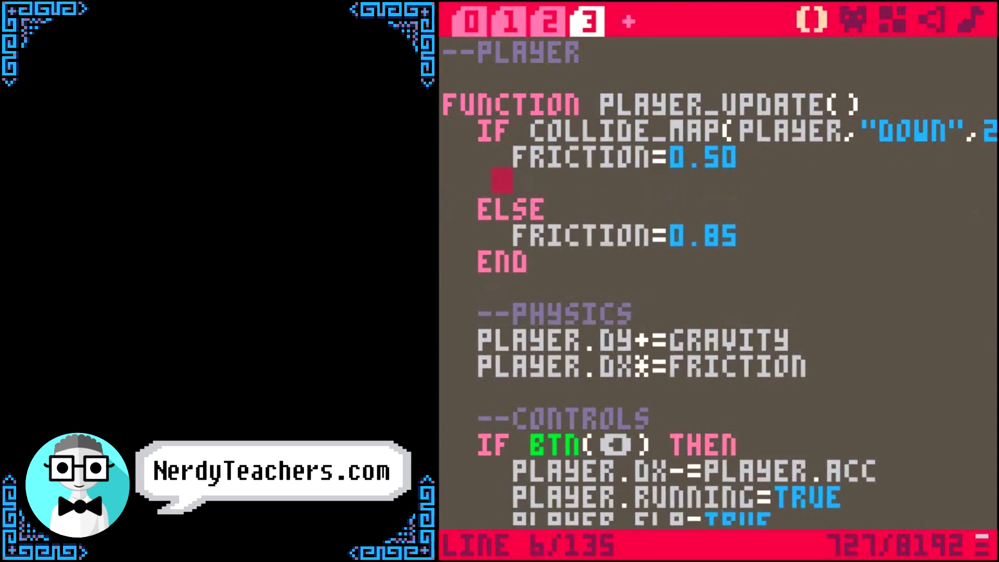
Step: Add an ELSEIF COLLIDE_MAP(PLAYER,...) branch that sets FRICTION=0.95
{"action": "type", "text": "ELSEIF CO"}
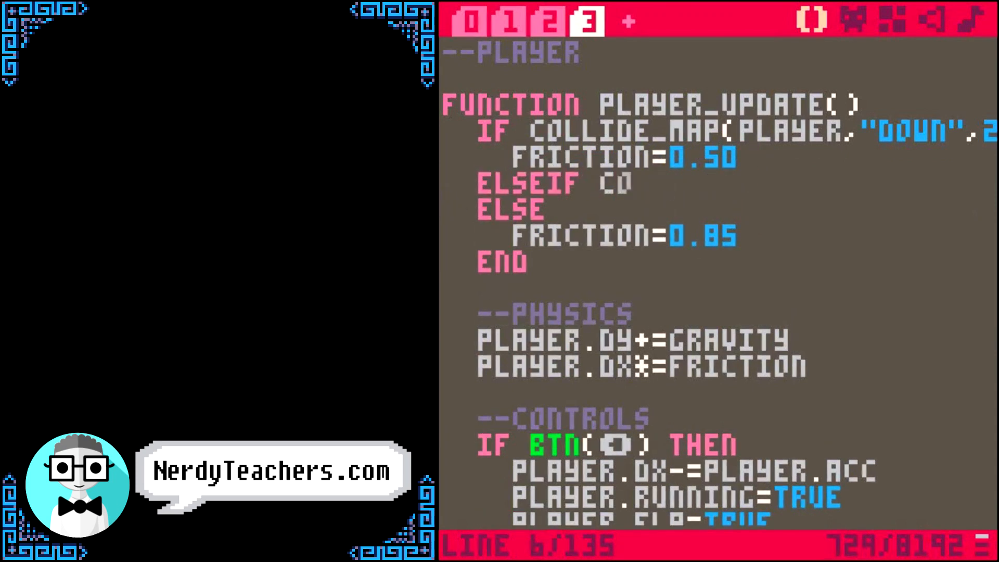
{"action": "type", "text": "LLIDE_MAP(PLA"}
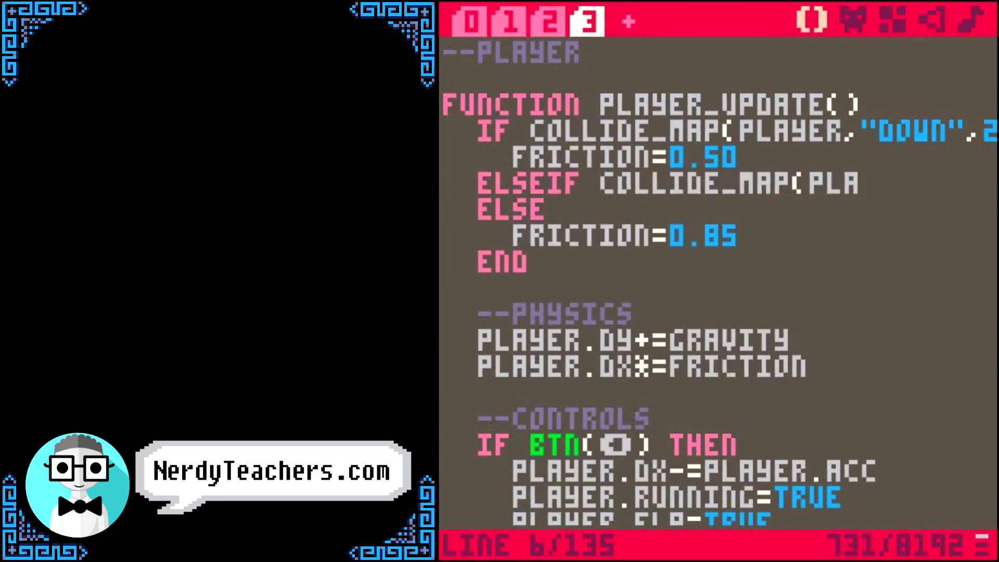
{"action": "scroll", "scroll_direction": "right", "scroll_amount": 3}
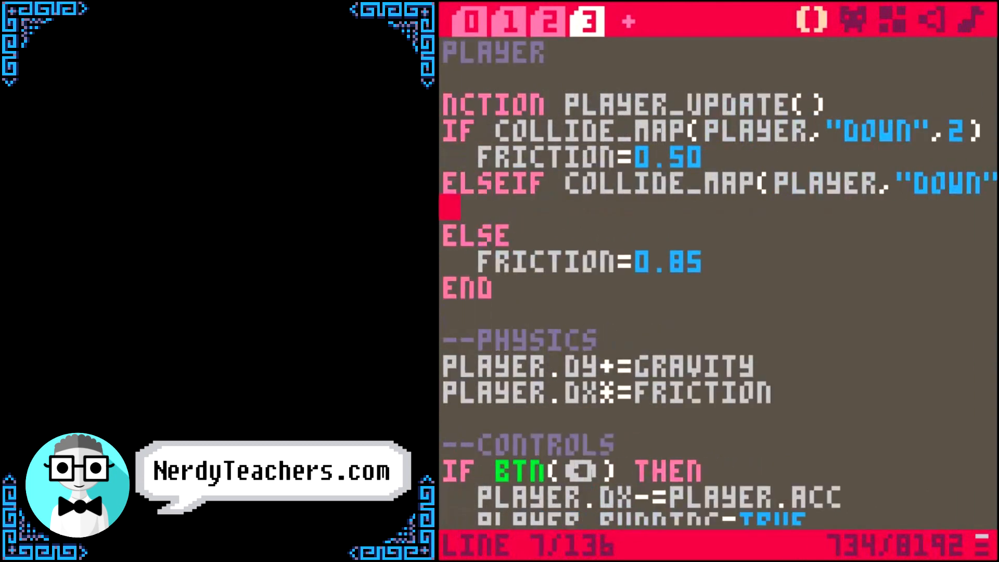
{"action": "type", "text": "FRICTION=0."}
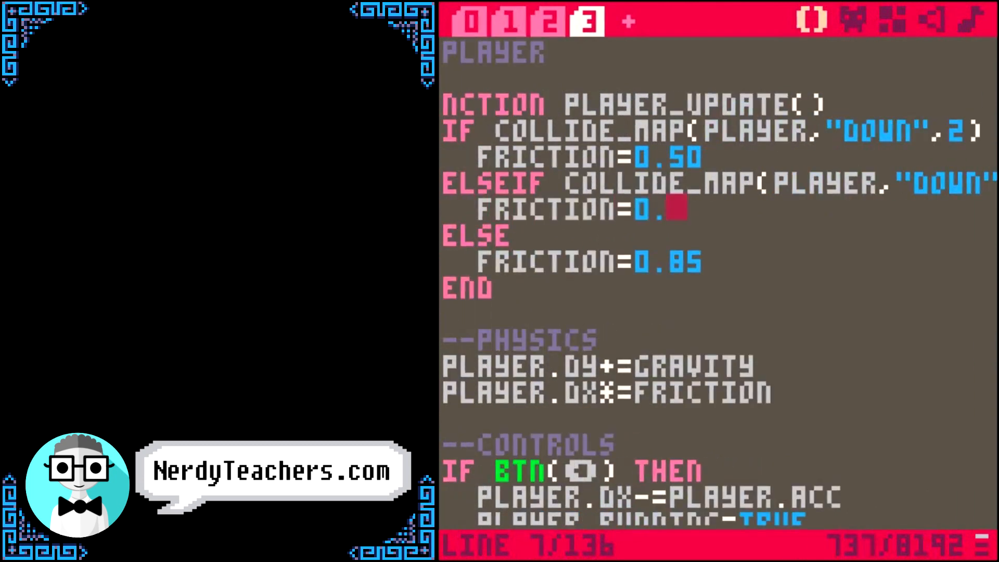
{"action": "type", "text": "95"}
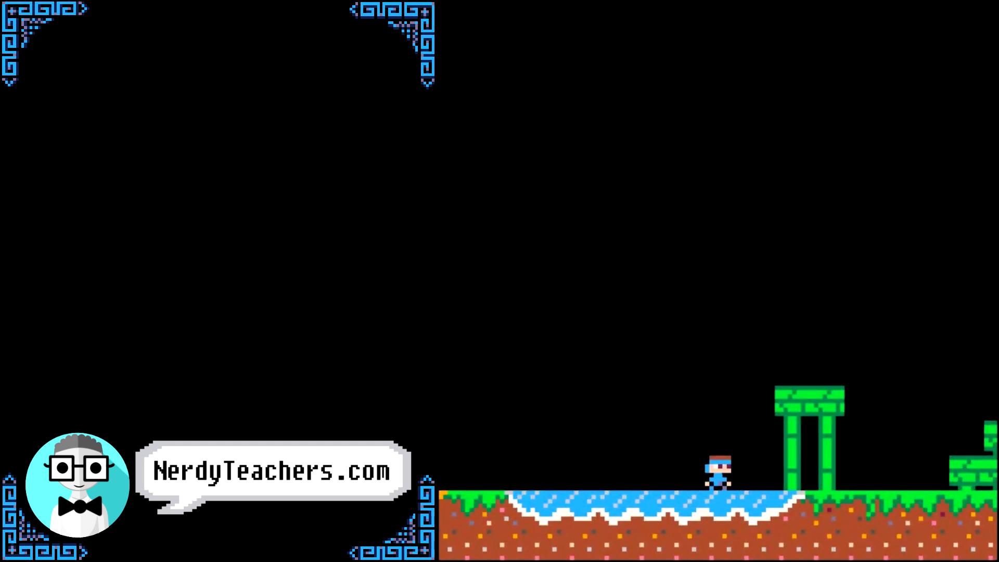
{"action": "key", "text": "right"}
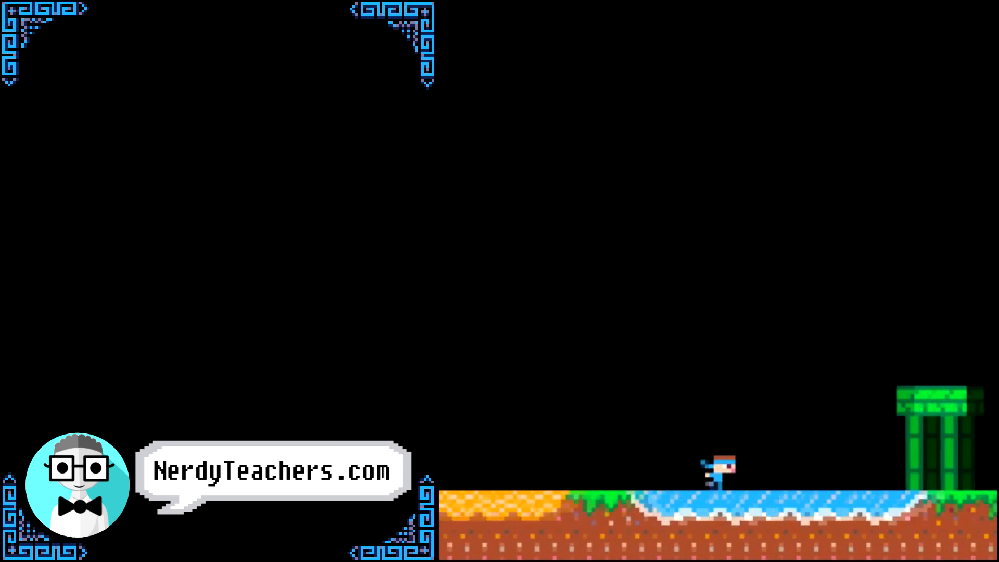
{"action": "key", "text": "Right"}
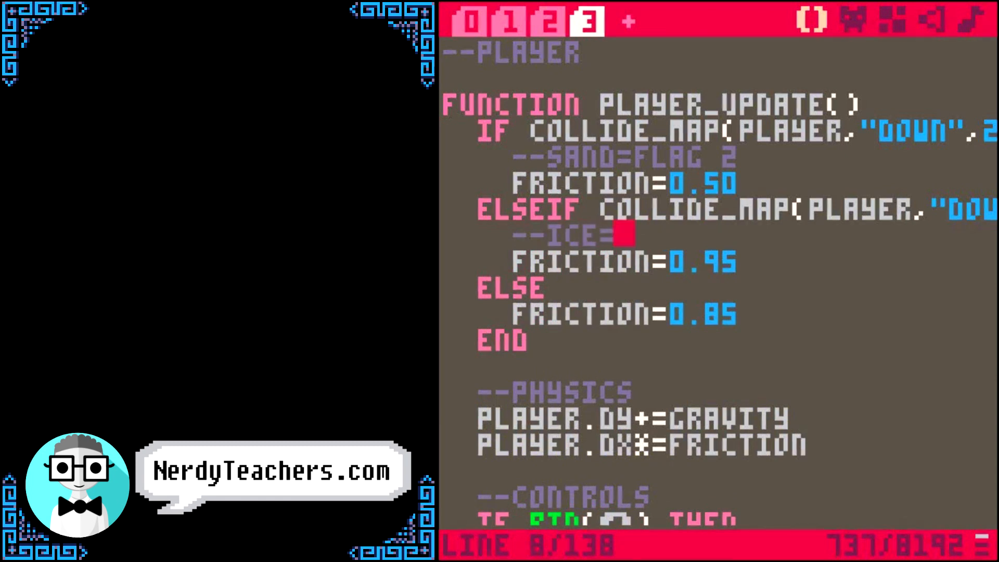
Step: Comment the ice branch FLAG 3, set PLAYER.MAX_DX=3 there, and start a default max_dx line
{"action": "type", "text": "FLAG 3"}
{"action": "type", "text": "--DEFUALT"}
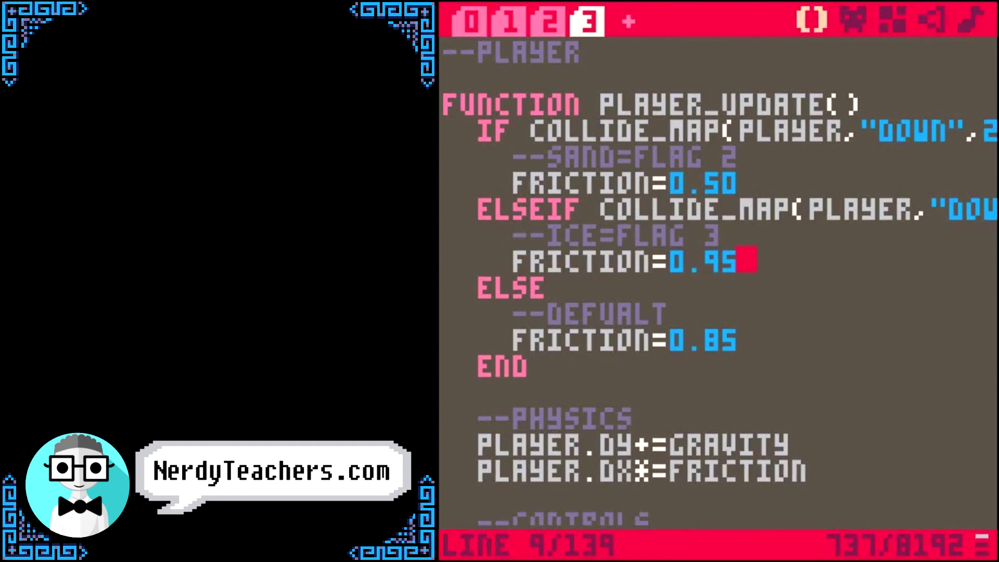
{"action": "type", "text": "PLAYER.MAX"}
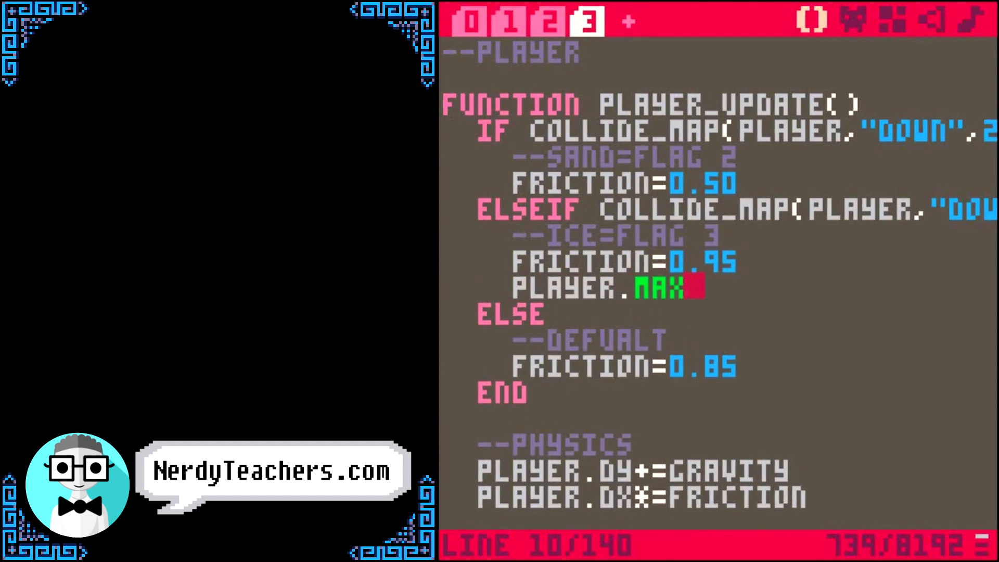
{"action": "type", "text": "_DX="}
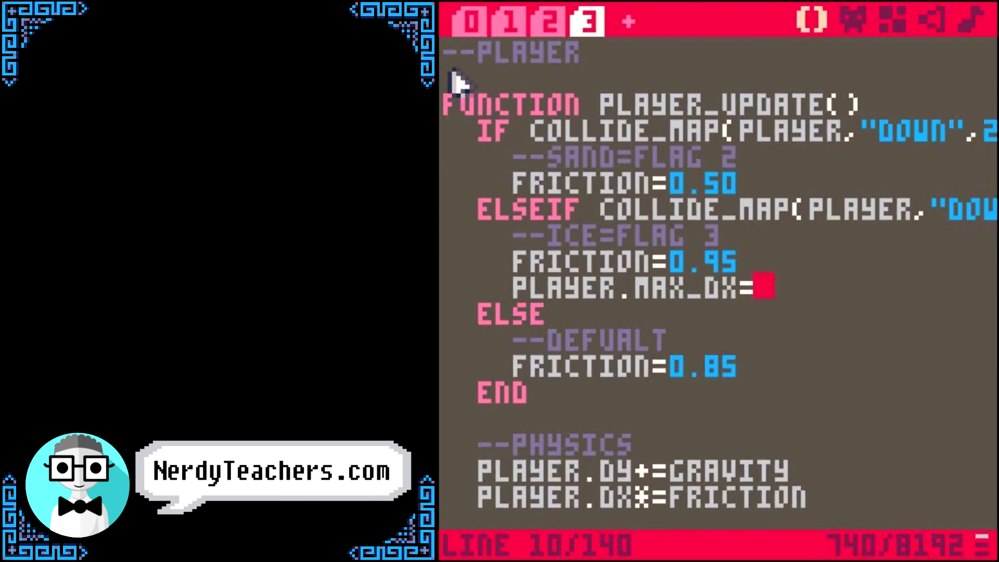
{"action": "left_click", "coordinate": [471, 20]}
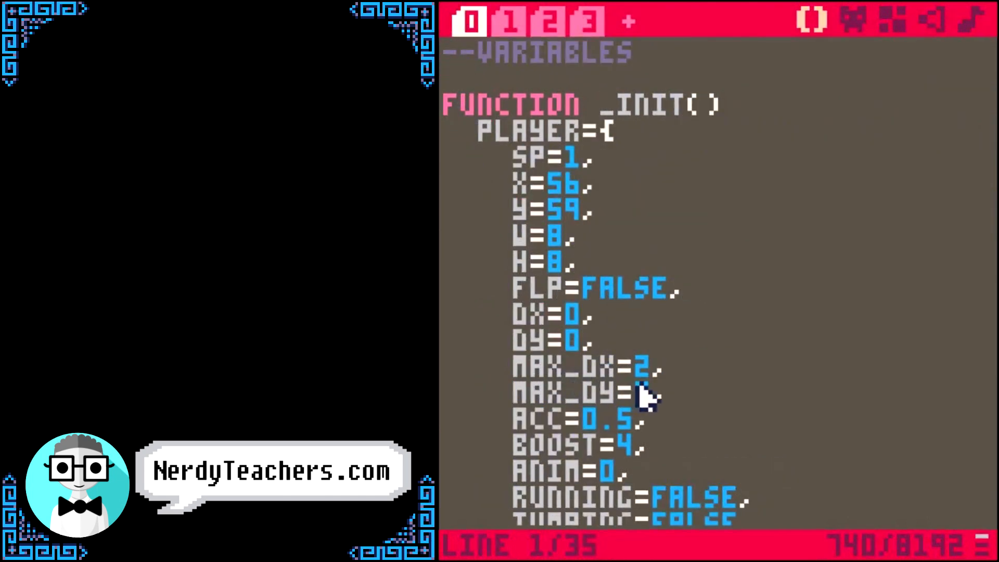
{"action": "left_click", "coordinate": [587, 20]}
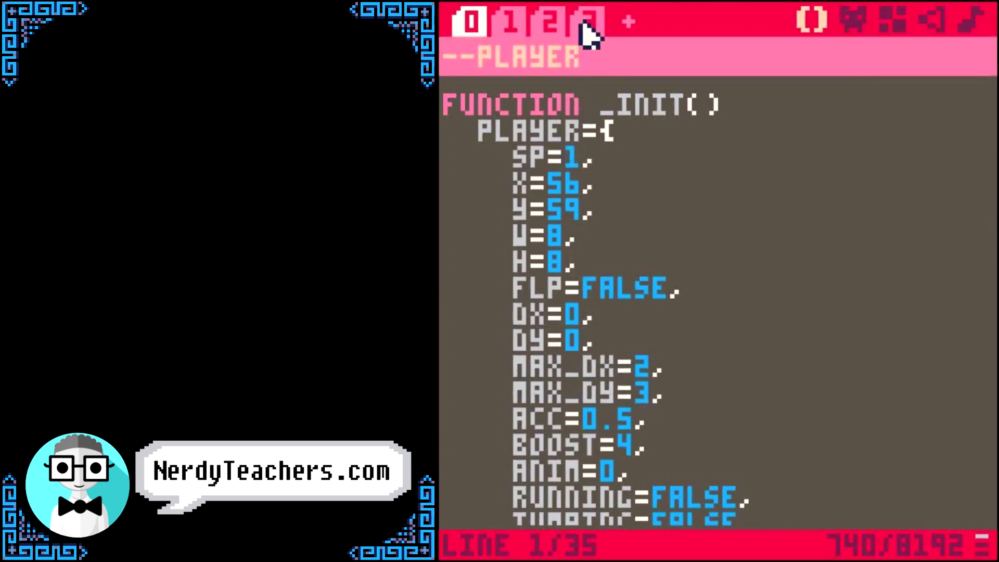
{"action": "left_click", "coordinate": [586, 21]}
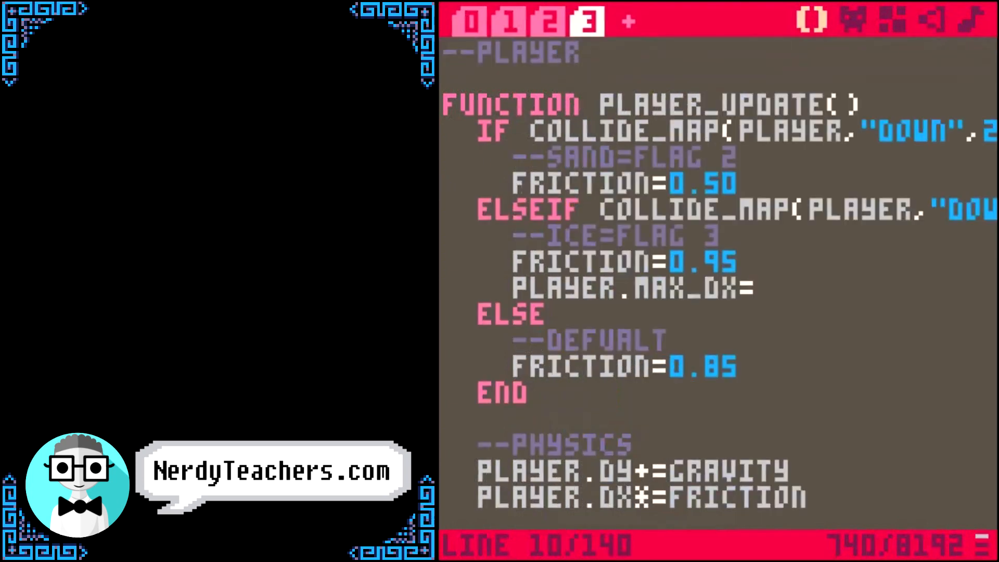
{"action": "type", "text": "3"}
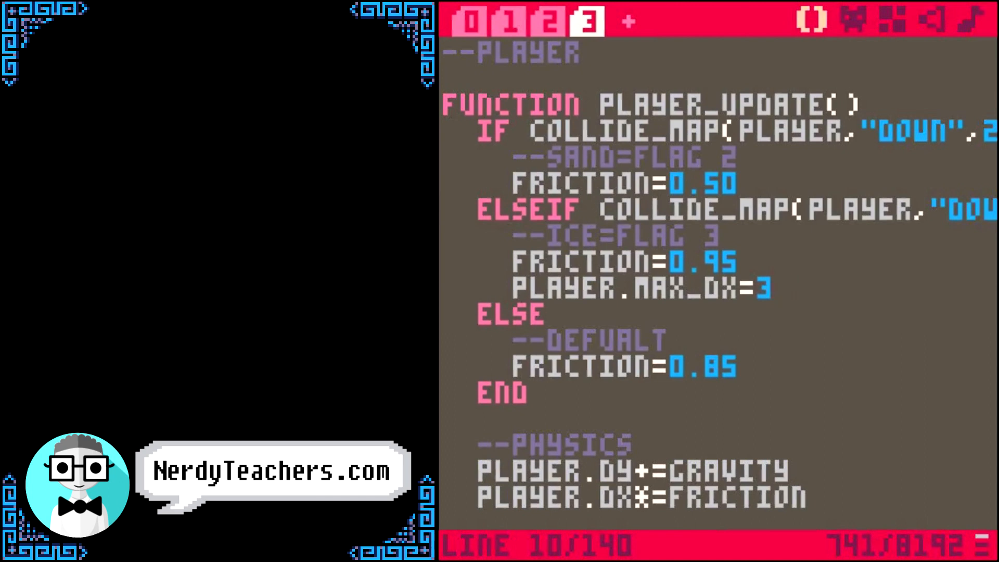
{"action": "left_click", "coordinate": [674, 338]}
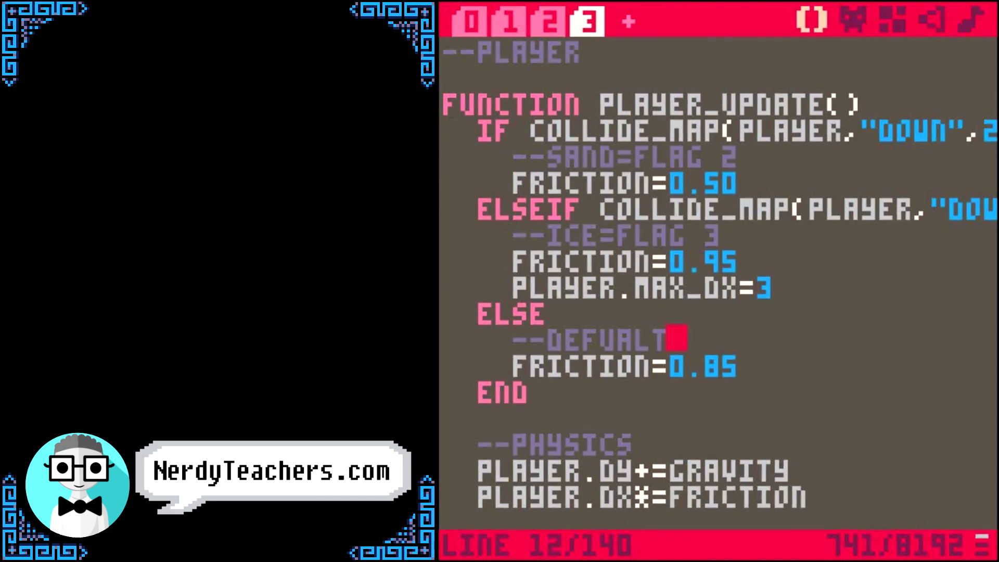
{"action": "type", "text": "PLAYER.MAX_D"}
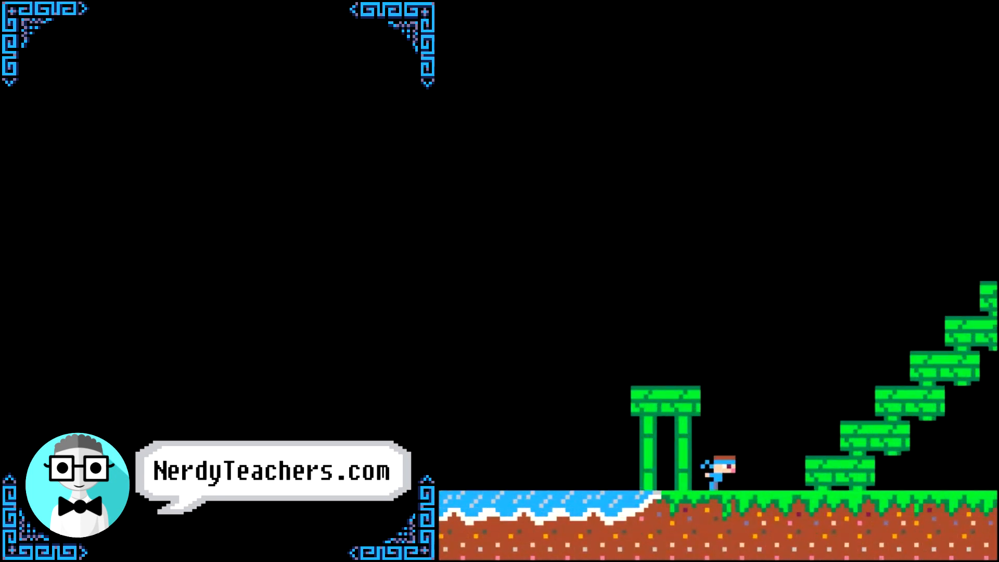
{"action": "key", "text": "Right"}
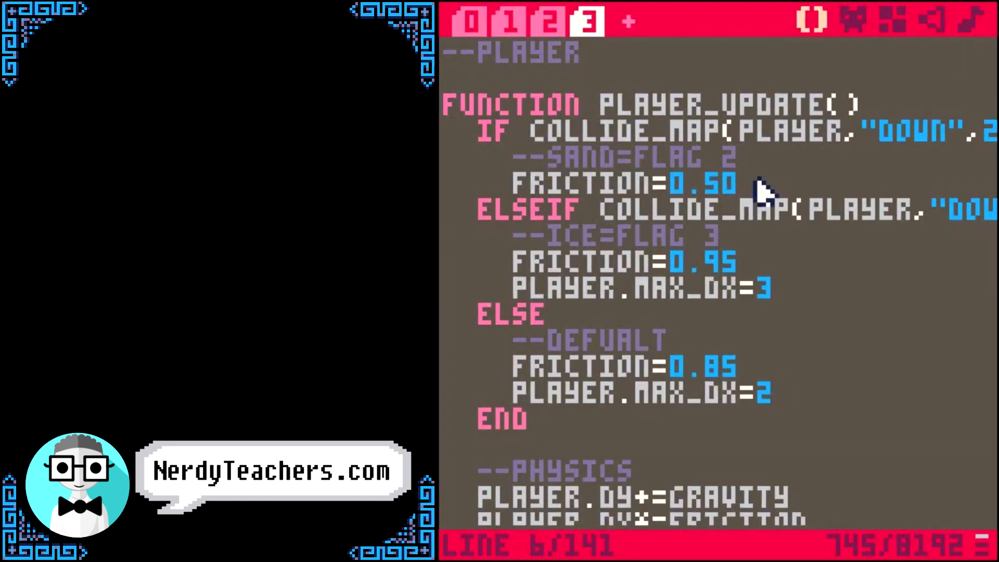
Step: Set PLAYER.BOOST=2 in the sand branch and begin a PLAYER.BOOST line in the default branch
{"action": "type", "text": "PLAYER."}
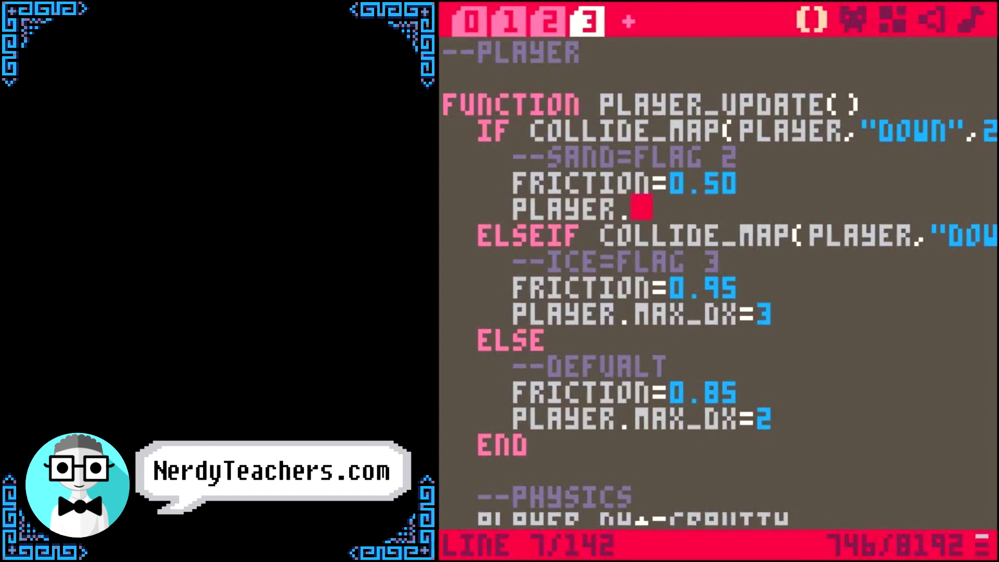
{"action": "type", "text": "BOOST="}
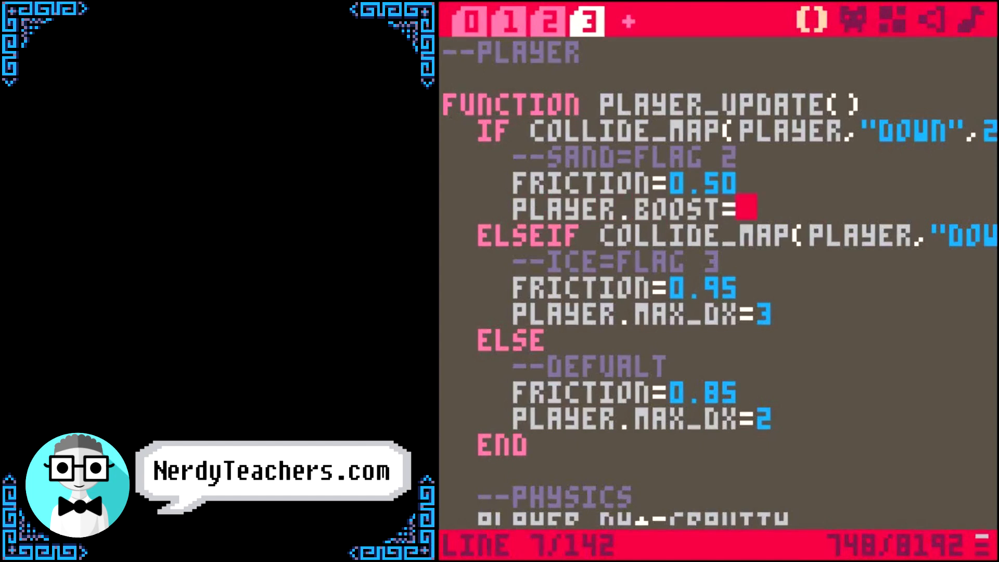
{"action": "left_click", "coordinate": [470, 21]}
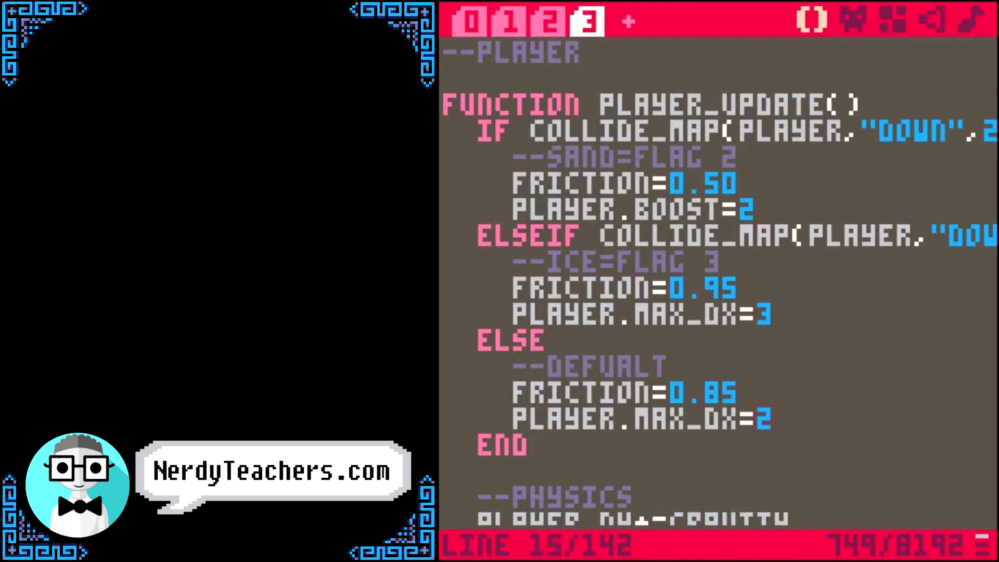
{"action": "type", "text": "PLAYER.BOOS"}
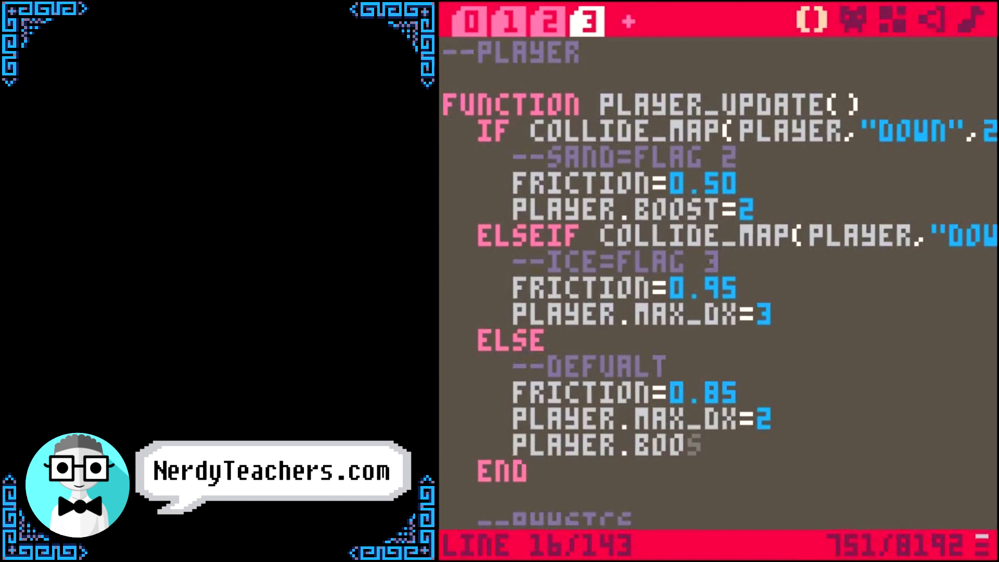